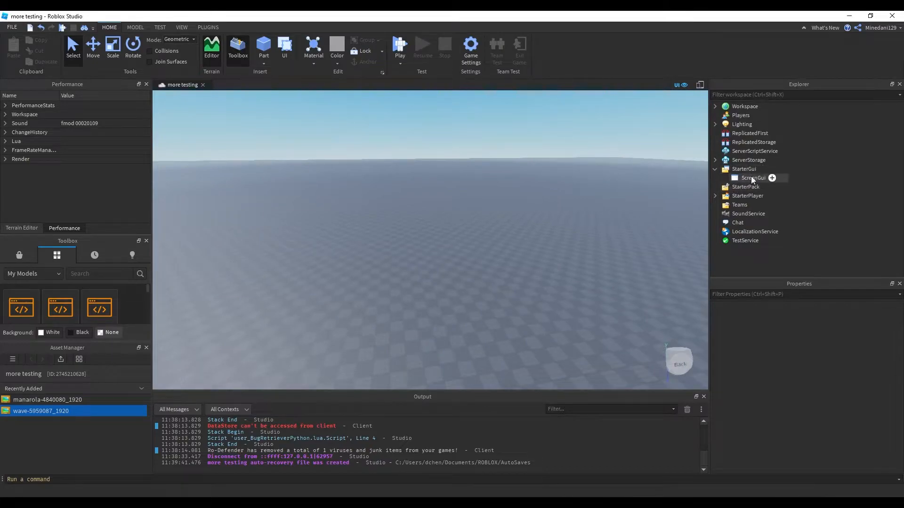
Add an ImageLabel to ScreenGui, resize it to about 481x313 centred, and add a LocalScript
left_click(771, 177)
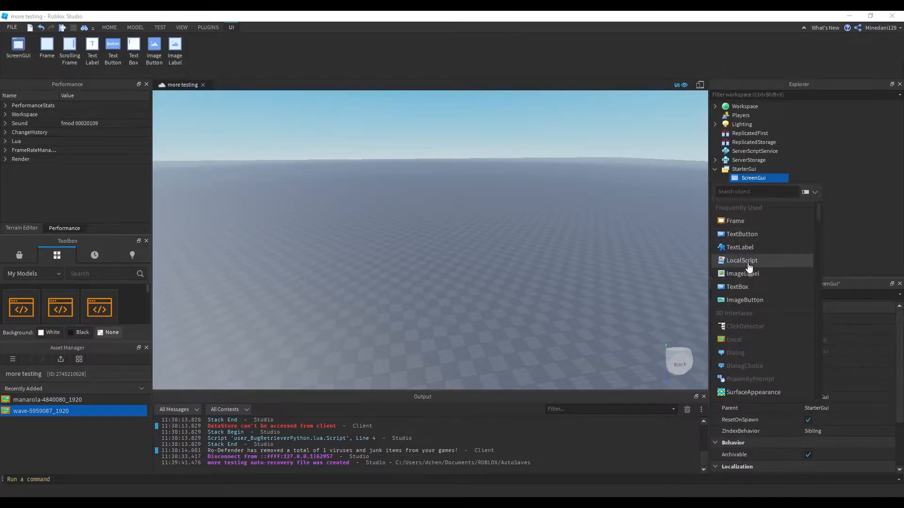
left_click(742, 273)
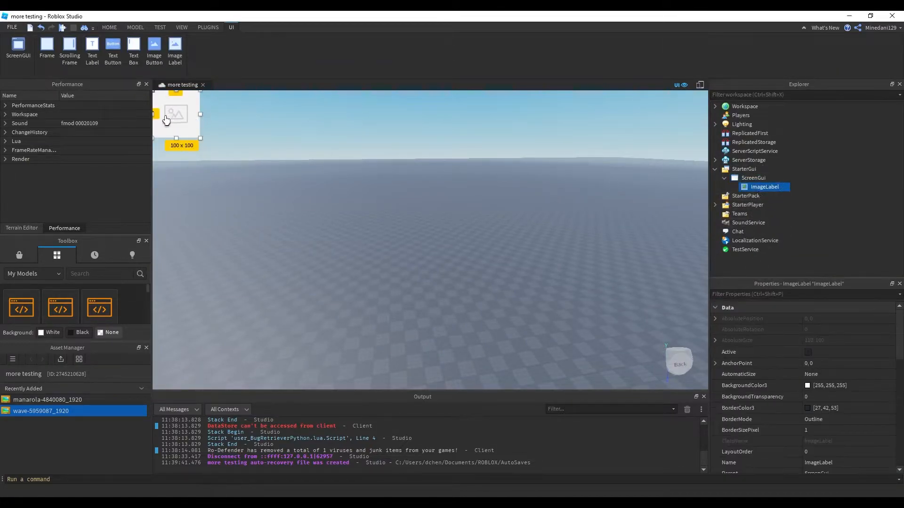
left_click_drag(175, 115, 429, 239)
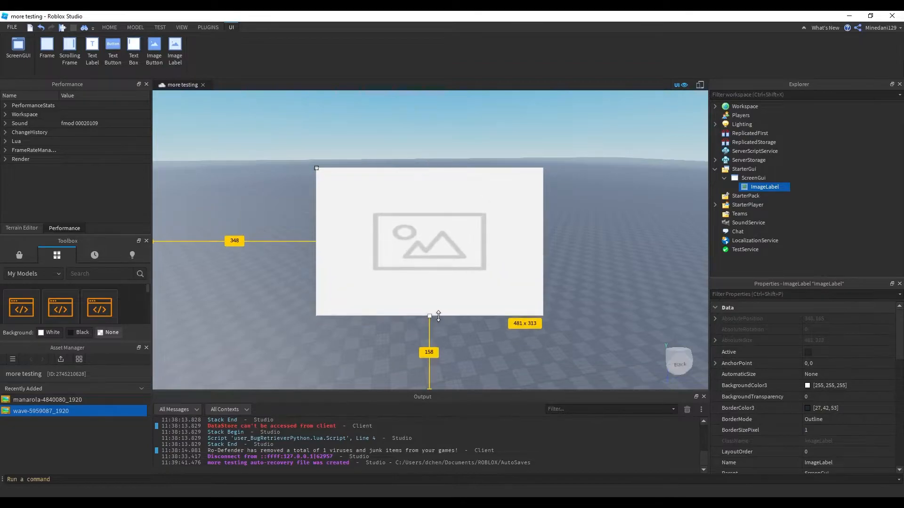
left_click(772, 178)
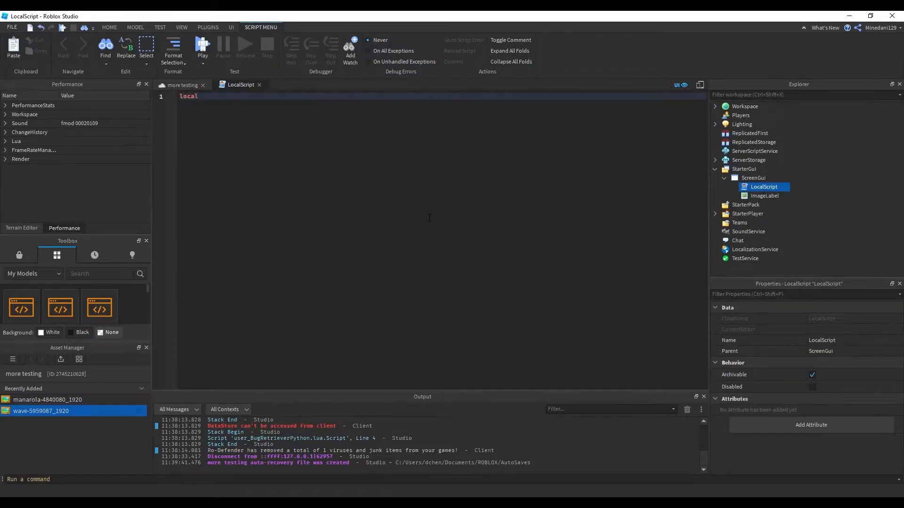
Write 'local imagelabel = script.Parent.ImageLabel' and 'local images = {}' in the LocalScript
type("imagelab")
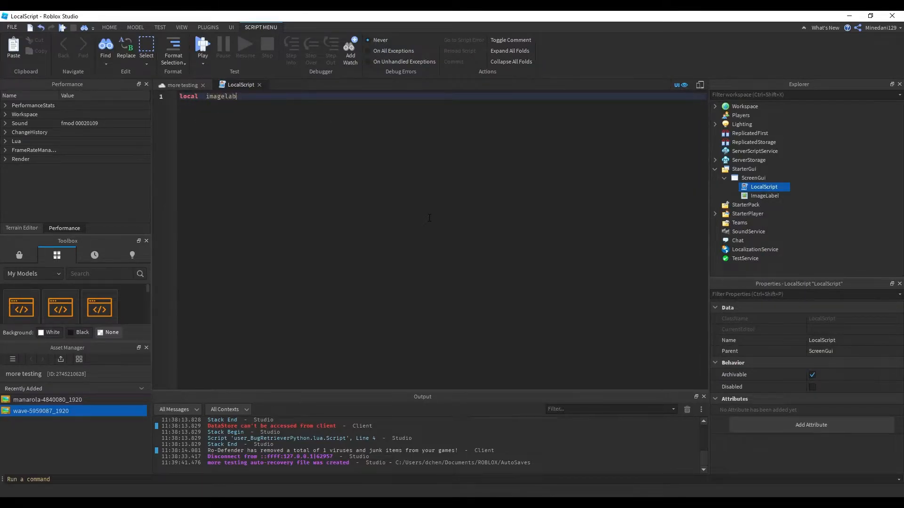
type("= script.")
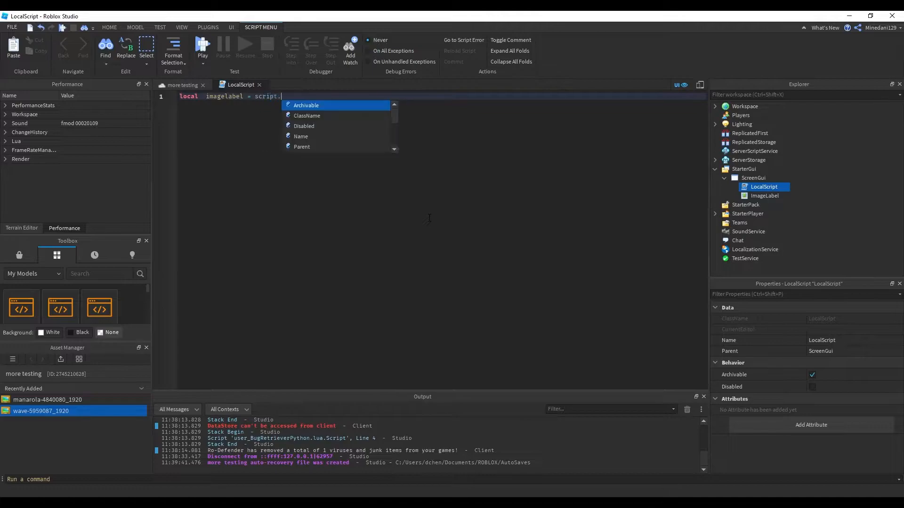
type("Parent.ImageLabel")
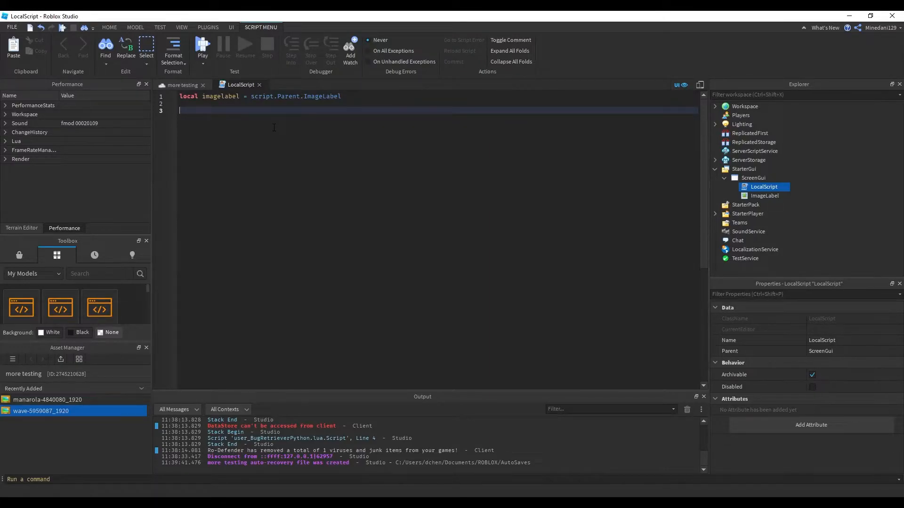
type("local")
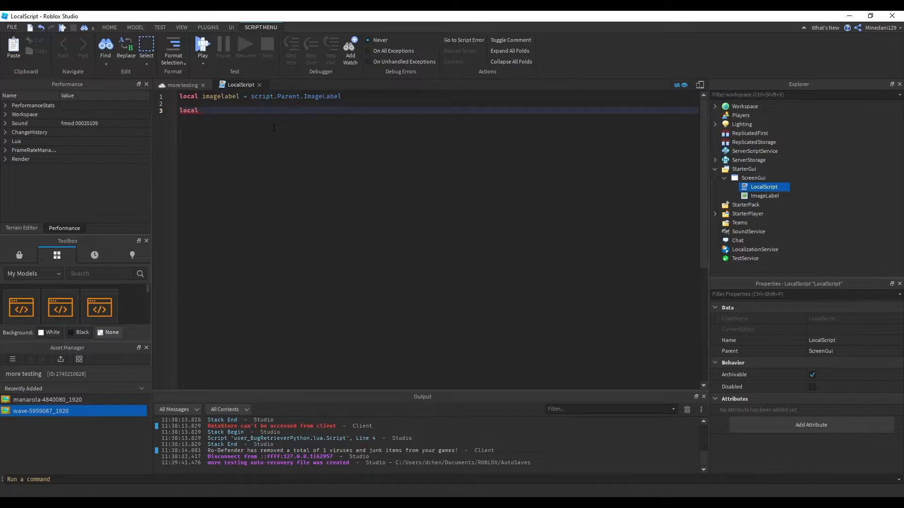
type("images = {")
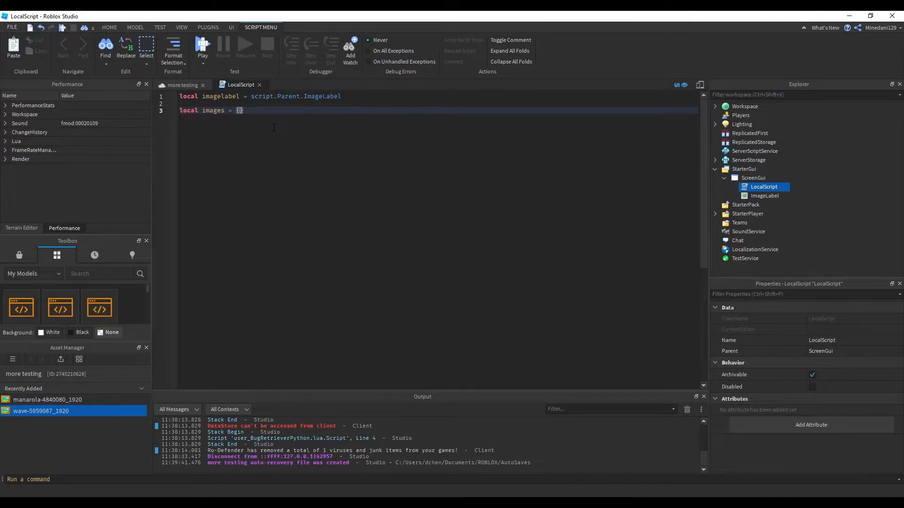
type("\"\"")
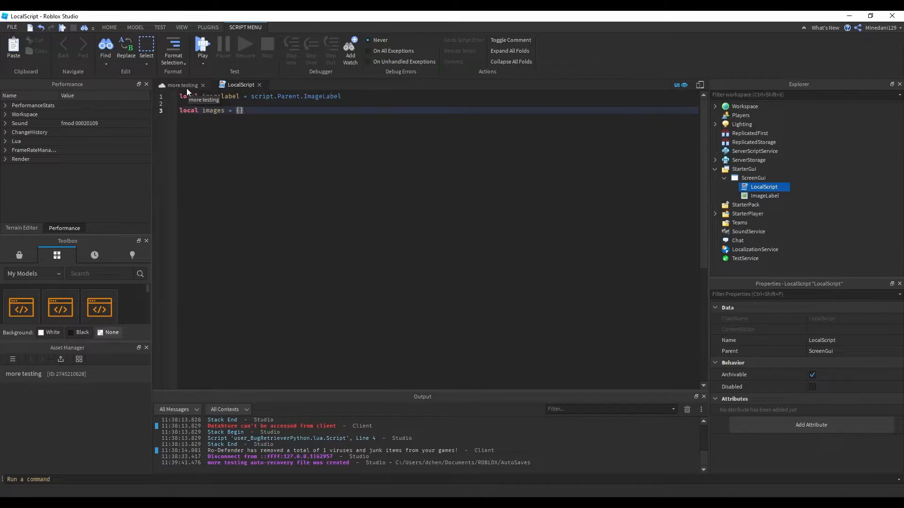
Open the place's Images assets and inspect the manarola-4840080_1920 image's actions
left_click(182, 27)
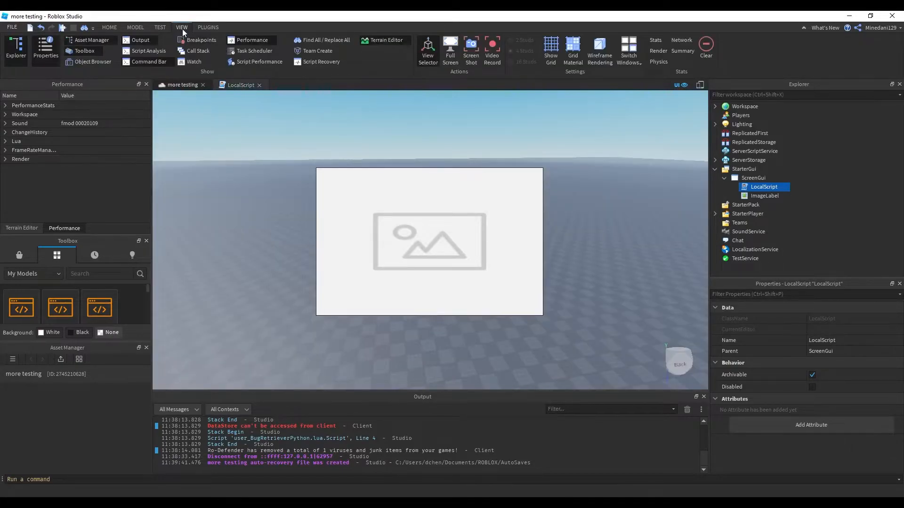
mouse_move(91, 39)
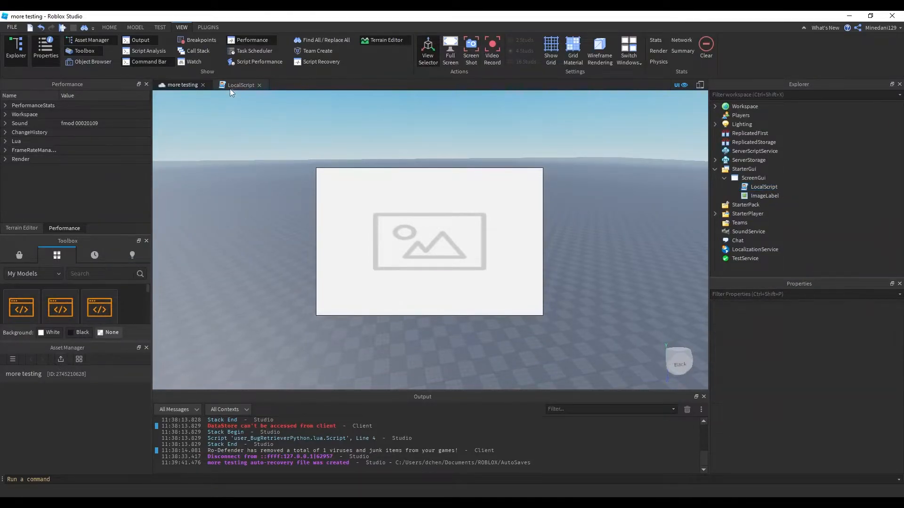
left_click(241, 84)
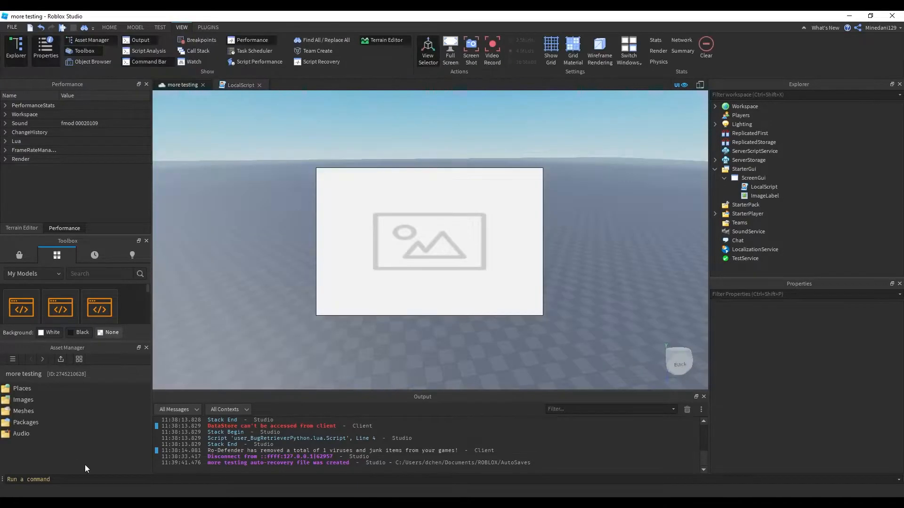
left_click(24, 399)
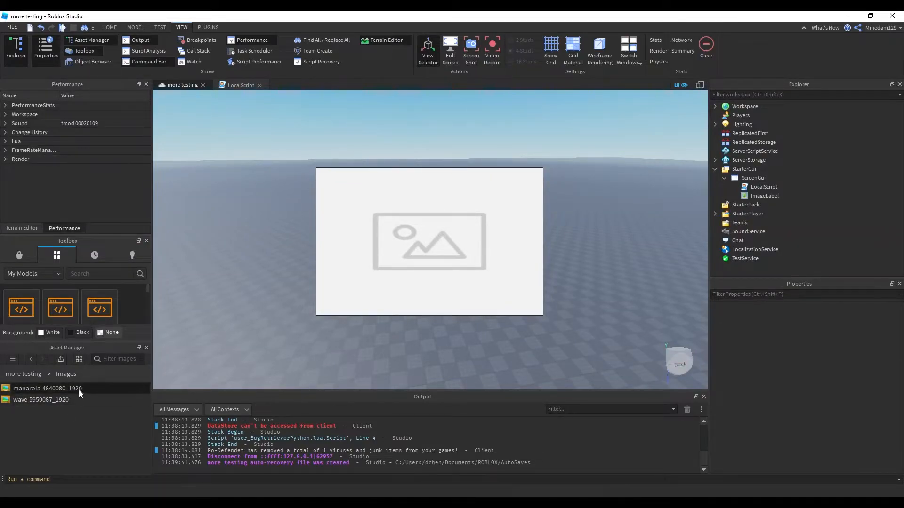
left_click(47, 388)
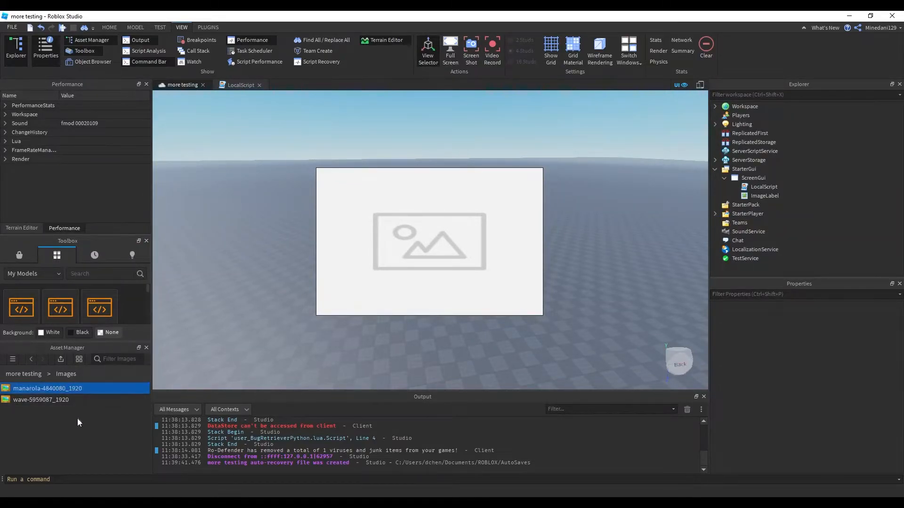
right_click(47, 388)
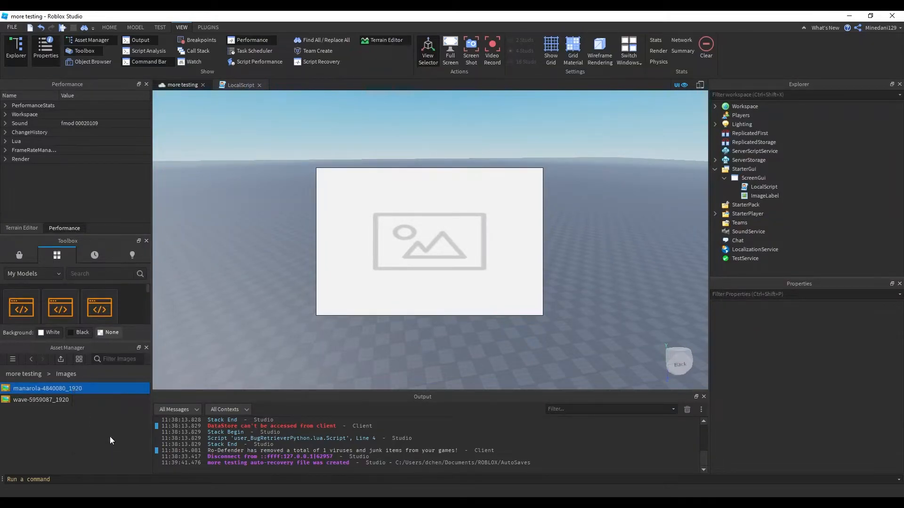
left_click(241, 85)
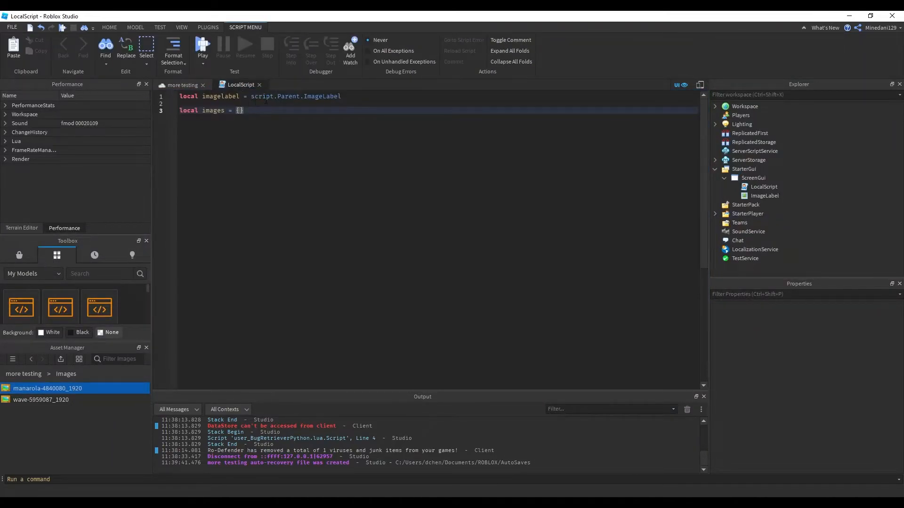
type("\"\"")
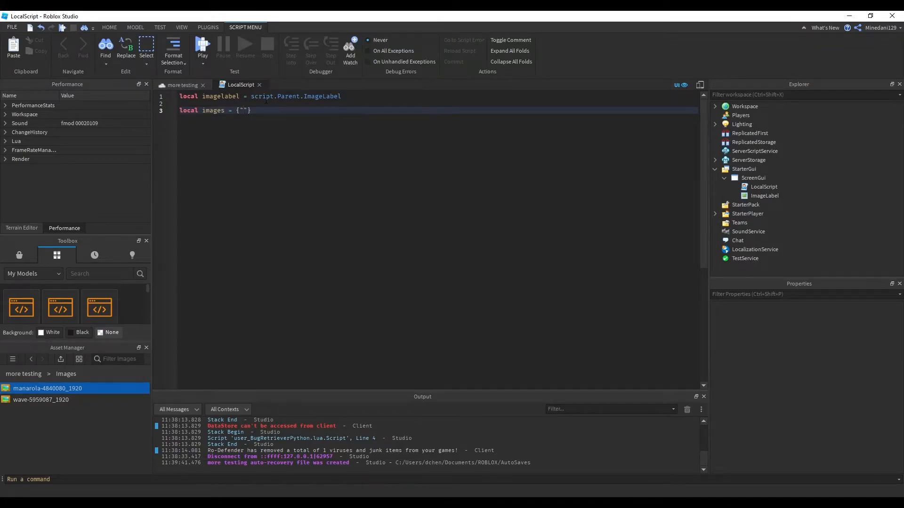
type("rbxassetid://7101151975")
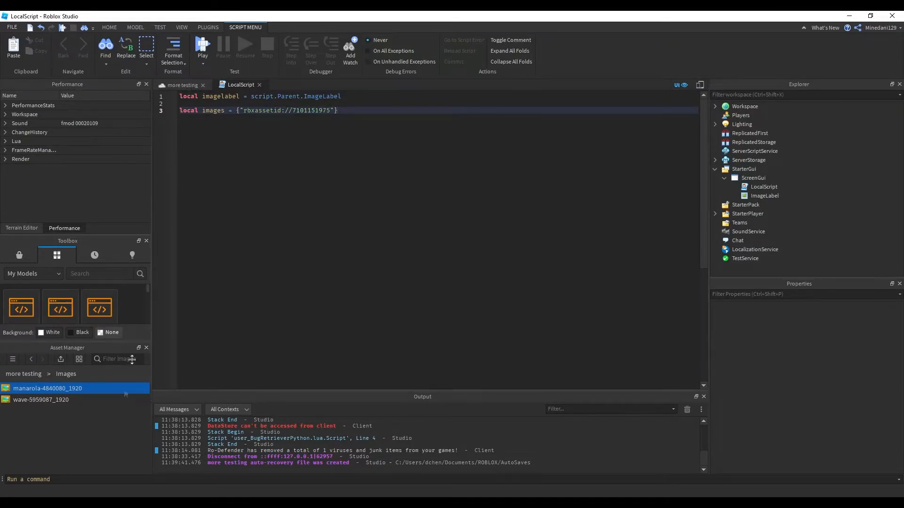
left_click(41, 400)
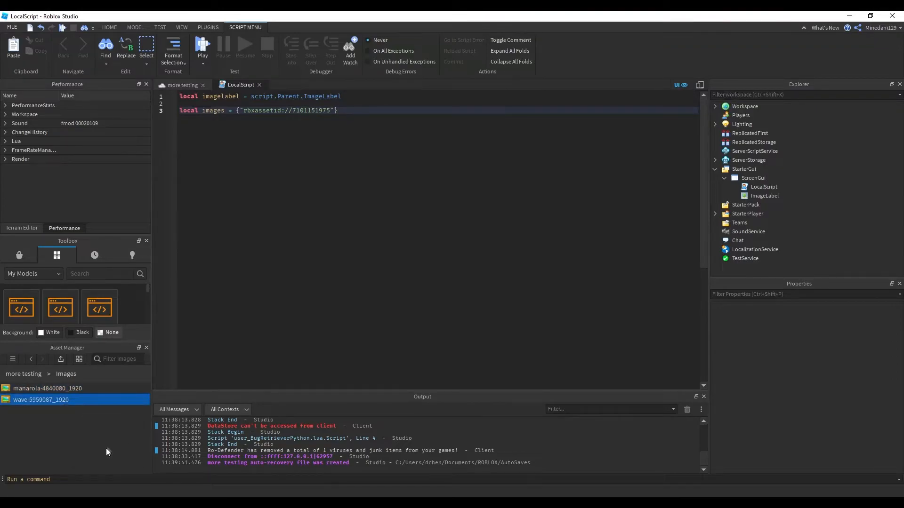
type(",")
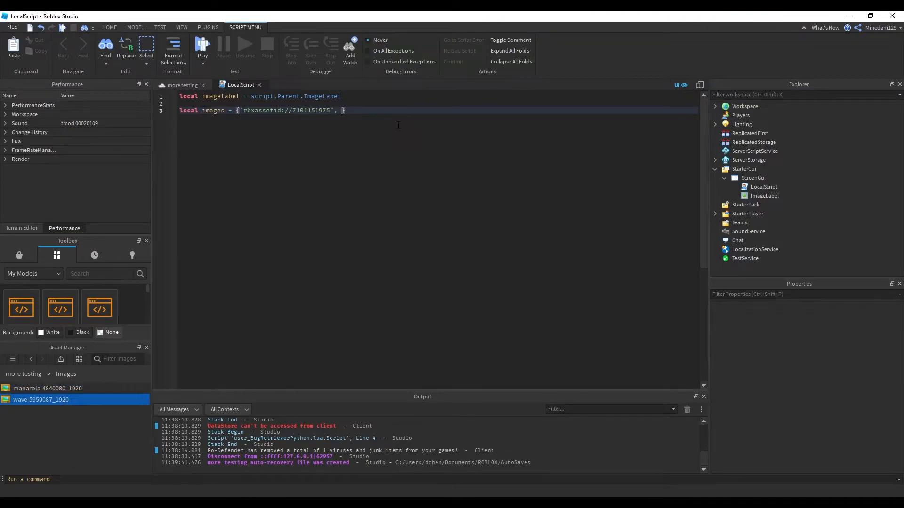
type("\"rbxassetid://7101152181\"")
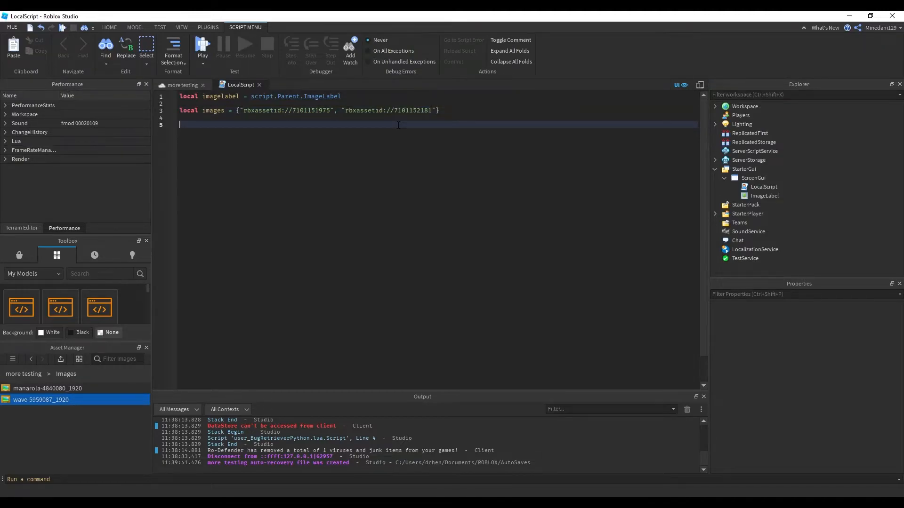
Write a while true loop over ipairs(images) that sets imagelabel.Image = i
type("while true do")
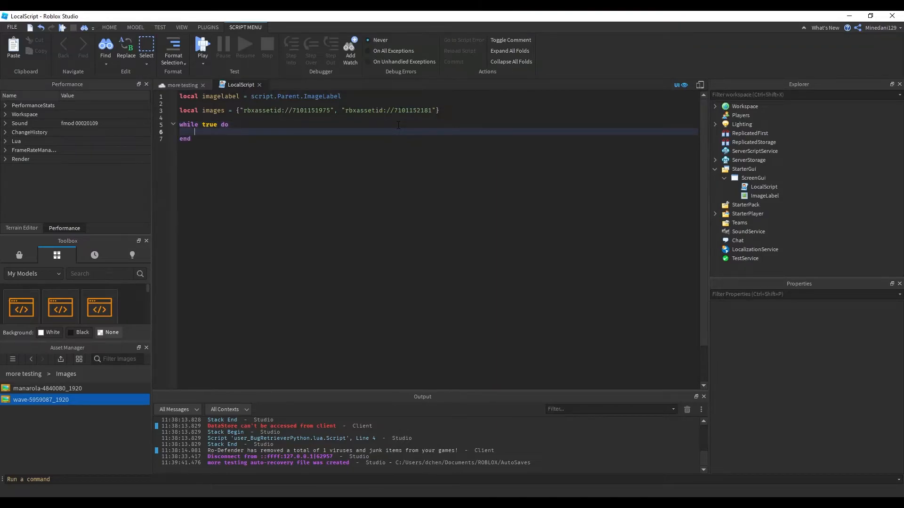
type("f")
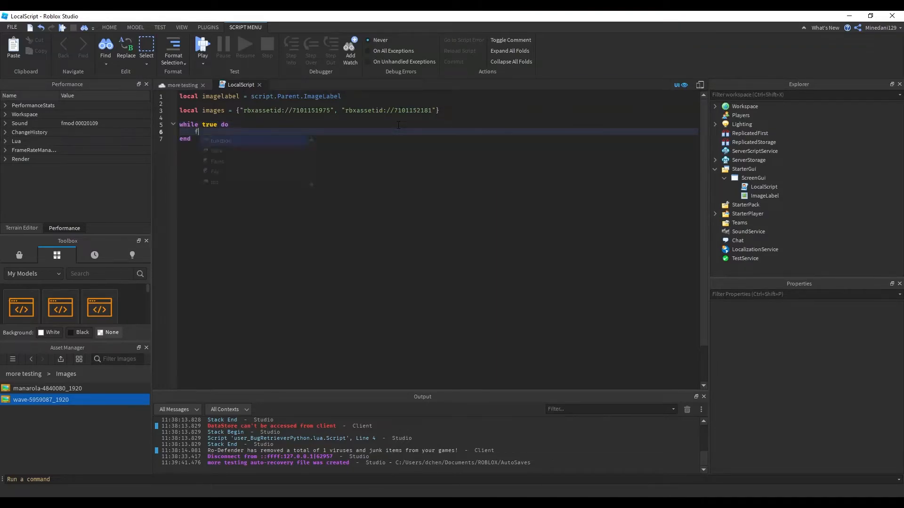
type("for _, i in p")
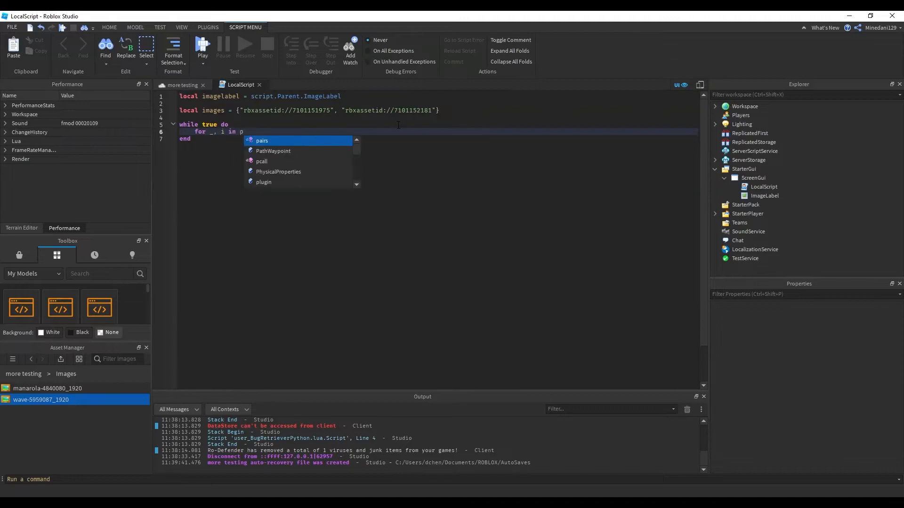
type("ipairs(images)")
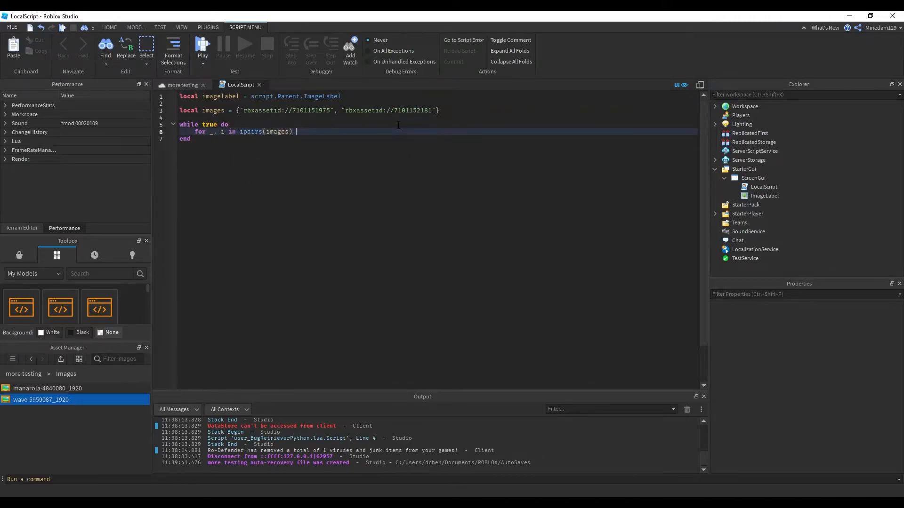
type("do")
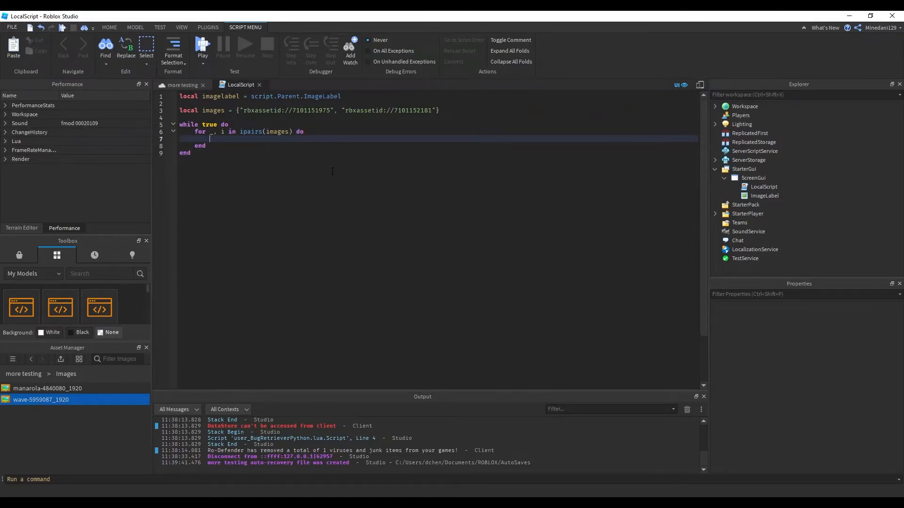
type("imagelabel.")
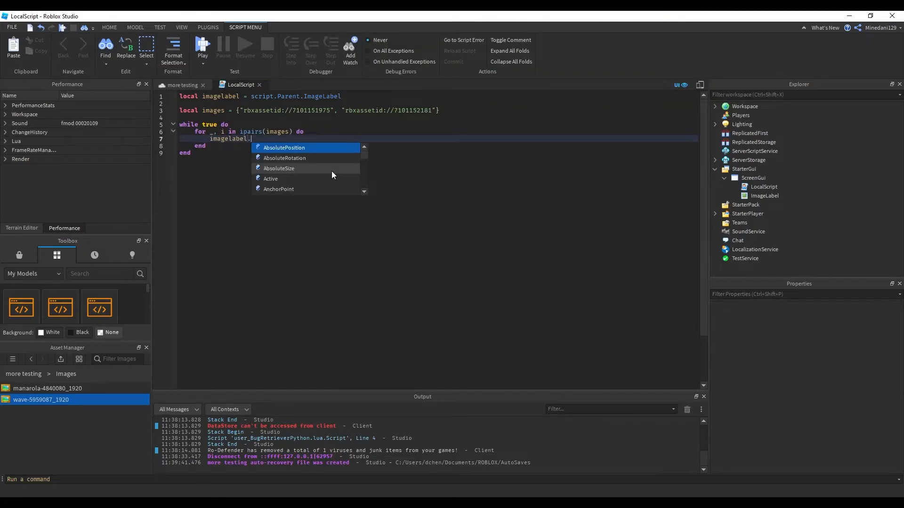
type("Image = i")
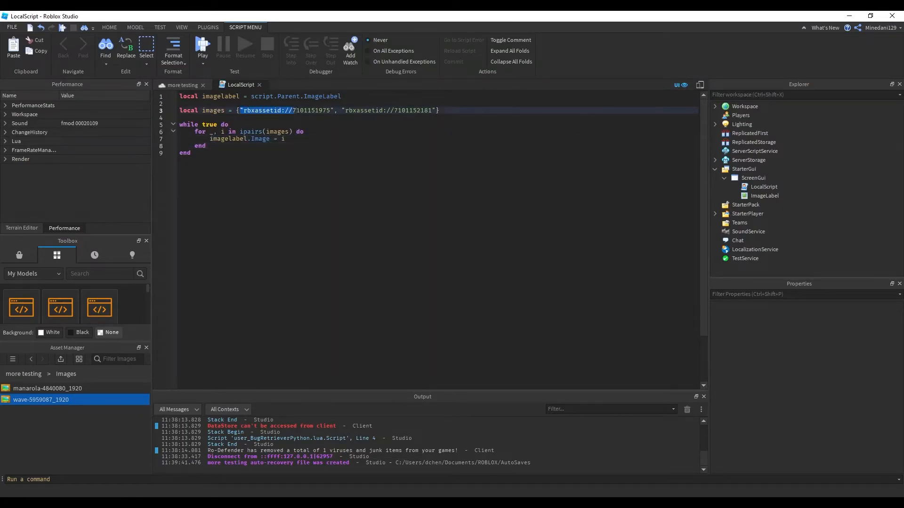
Add wait(2) on a new line after the image assignment
left_click(338, 164)
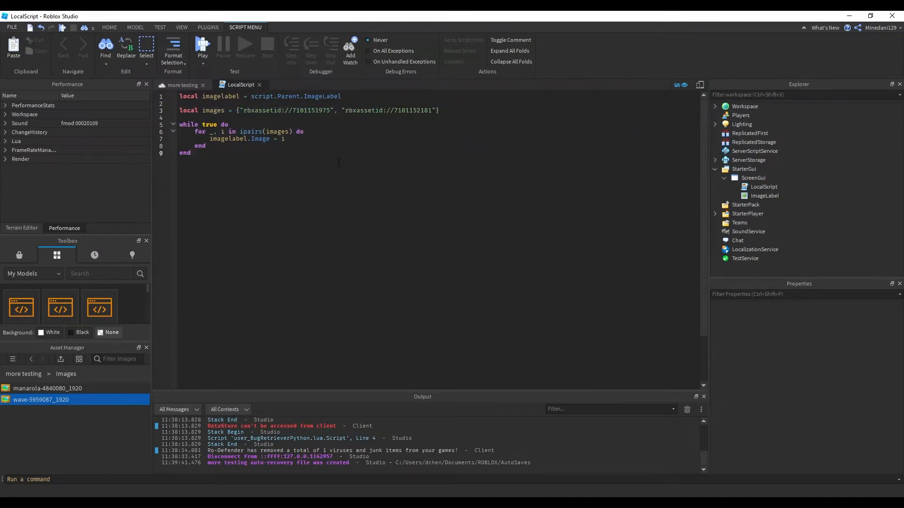
left_click(200, 146)
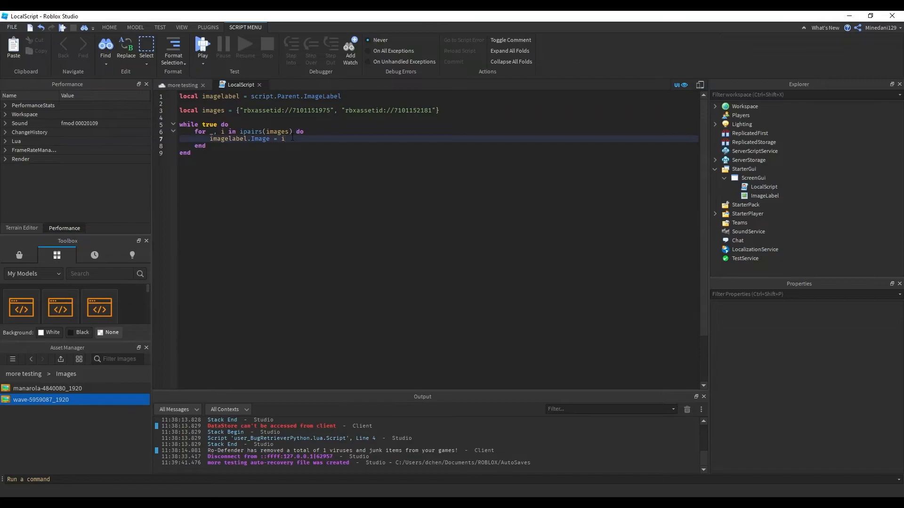
key("Enter")
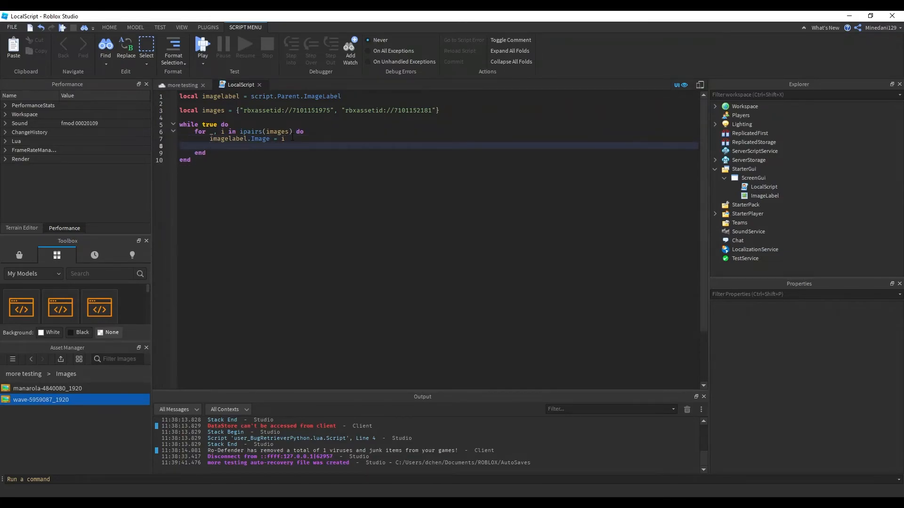
type("wait(2)")
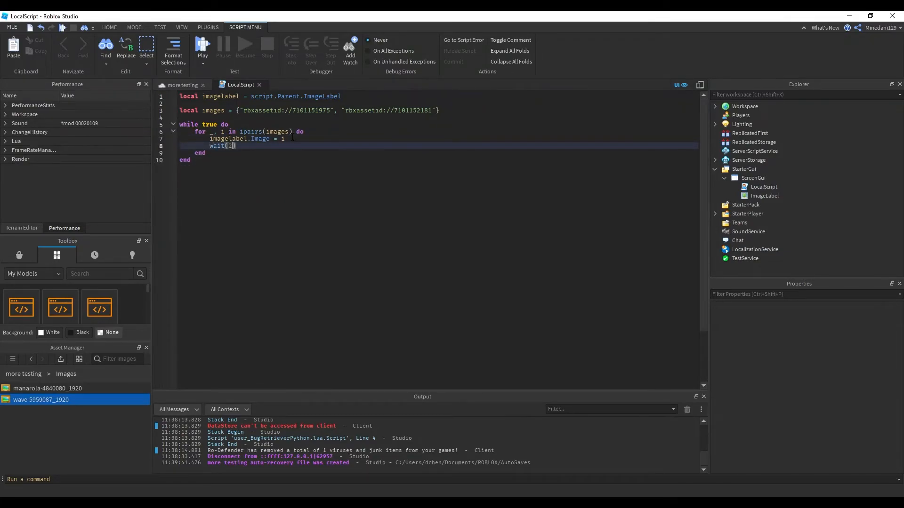